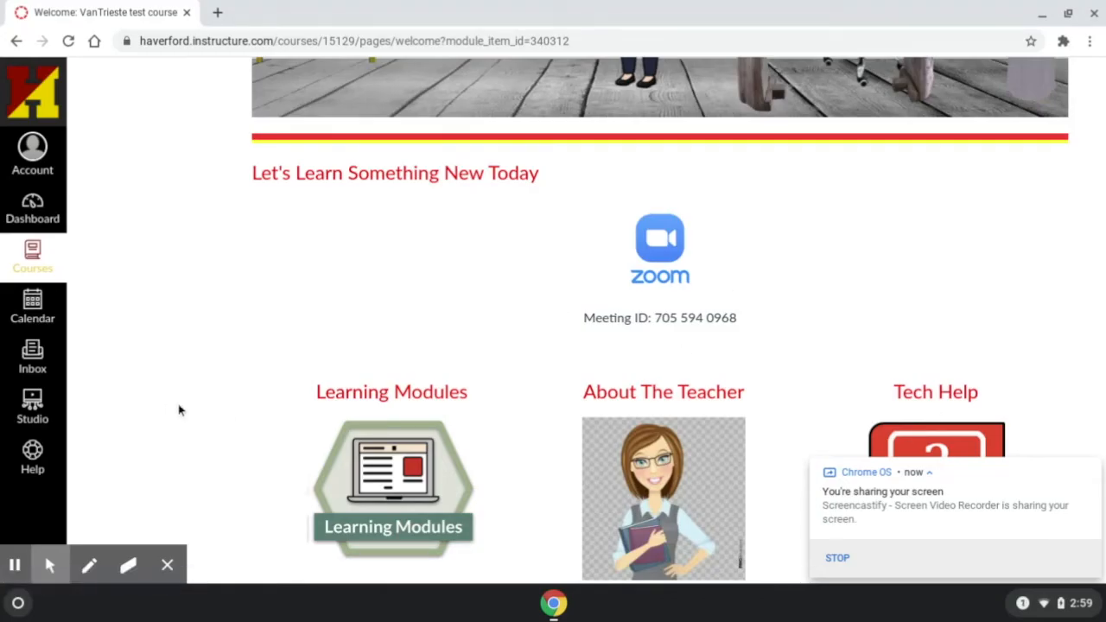
# Bring up the Chromebook app launcher from the shelf while on the Canvas welcome page
pyautogui.click(17, 602)
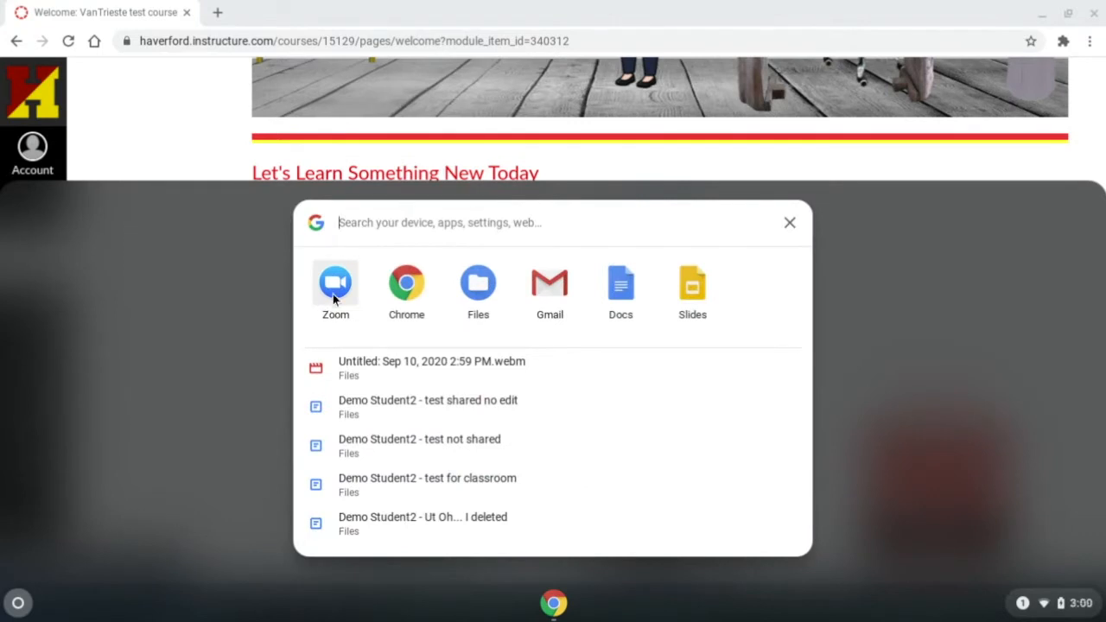
# Search the launcher for 'zoom' and launch the Zoom app
pyautogui.write('zoom')
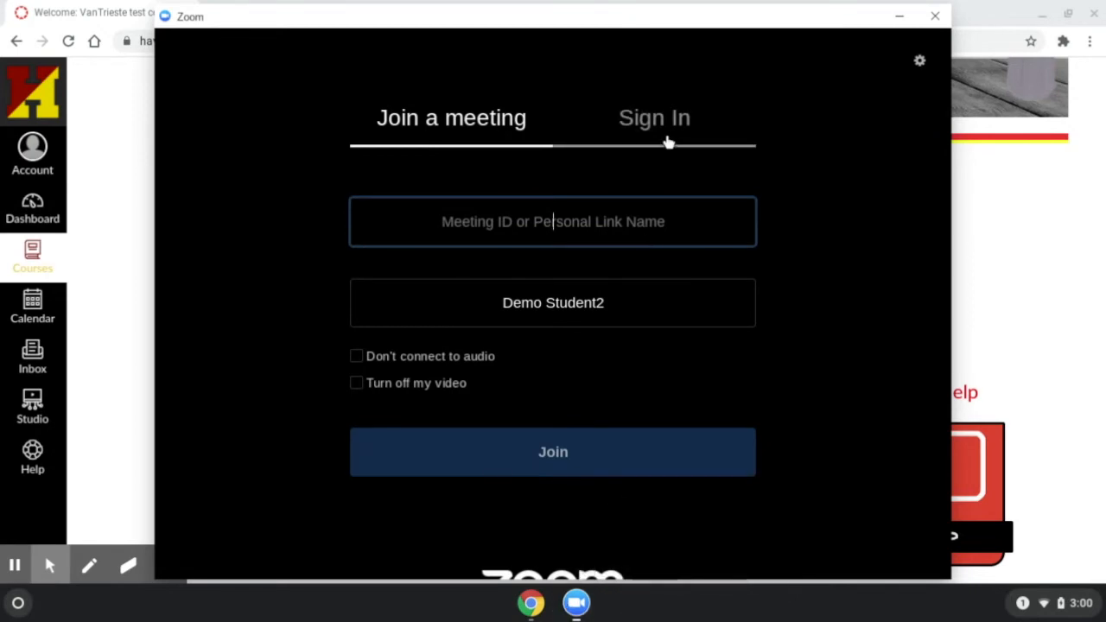
# Choose Sign In and pick Google as the sign-in method for Zoom
pyautogui.click(654, 118)
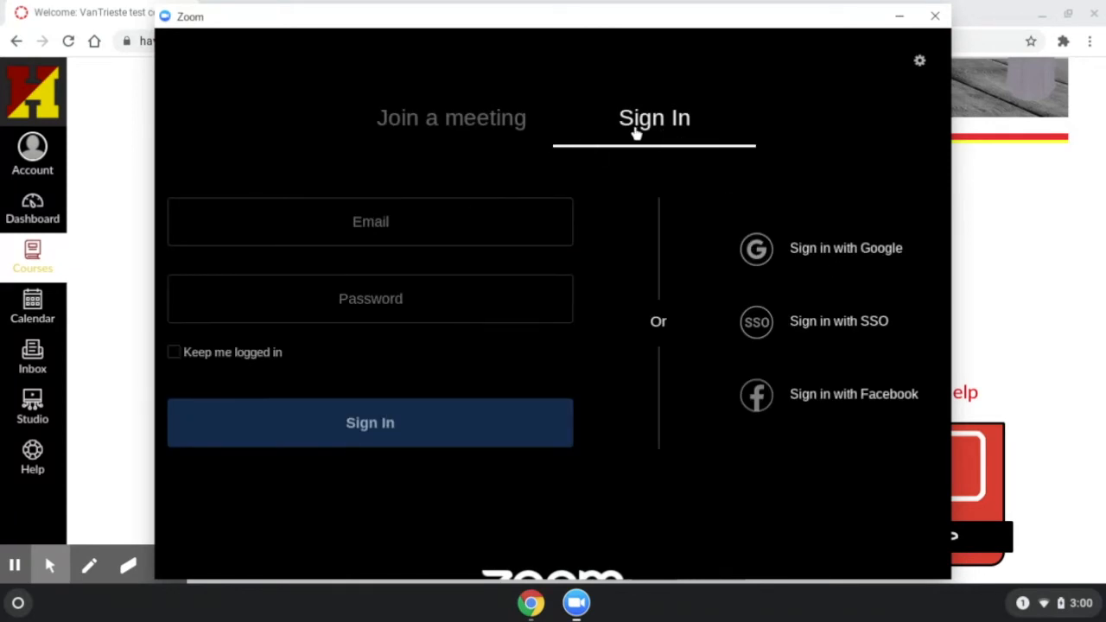
pyautogui.click(843, 249)
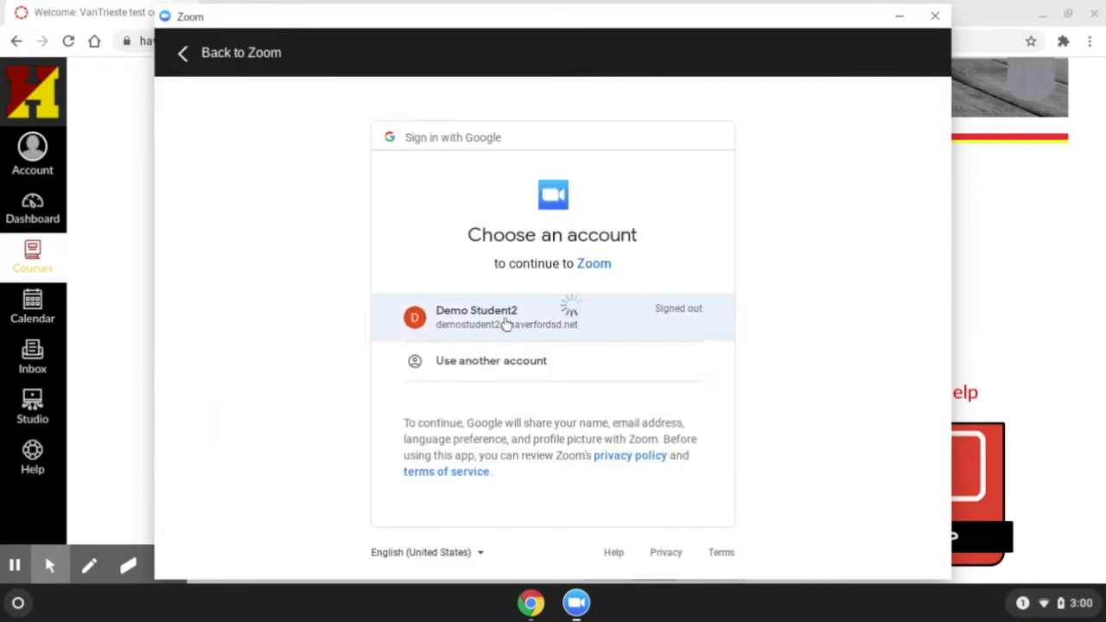
# Sign in with the student's Google account and password, landing in Zoom as Demo Student2
pyautogui.click(477, 318)
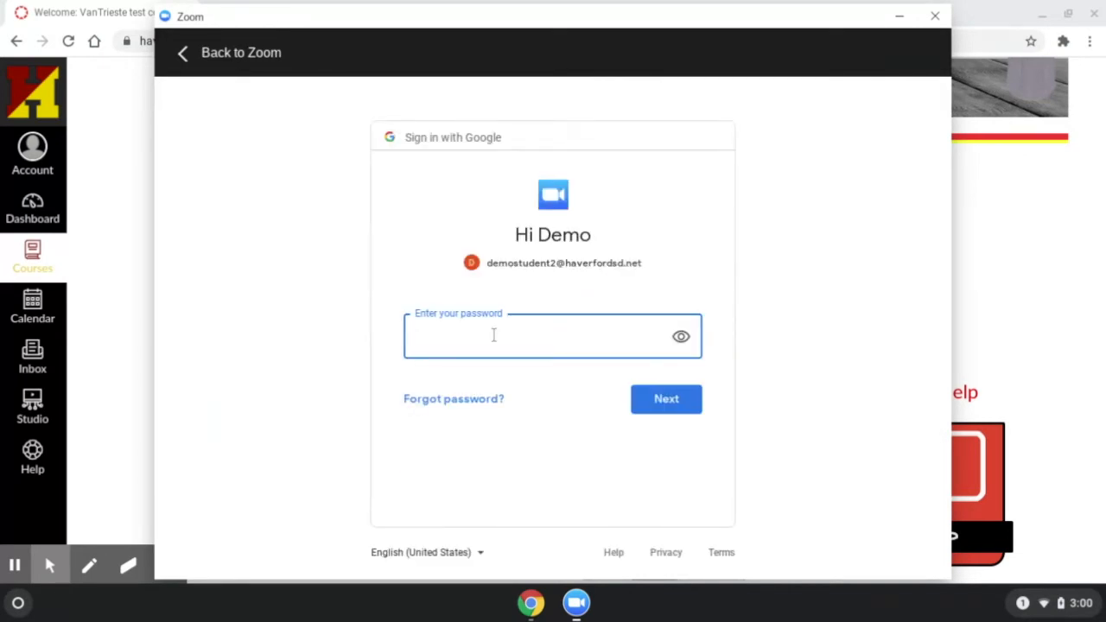
pyautogui.write('password')
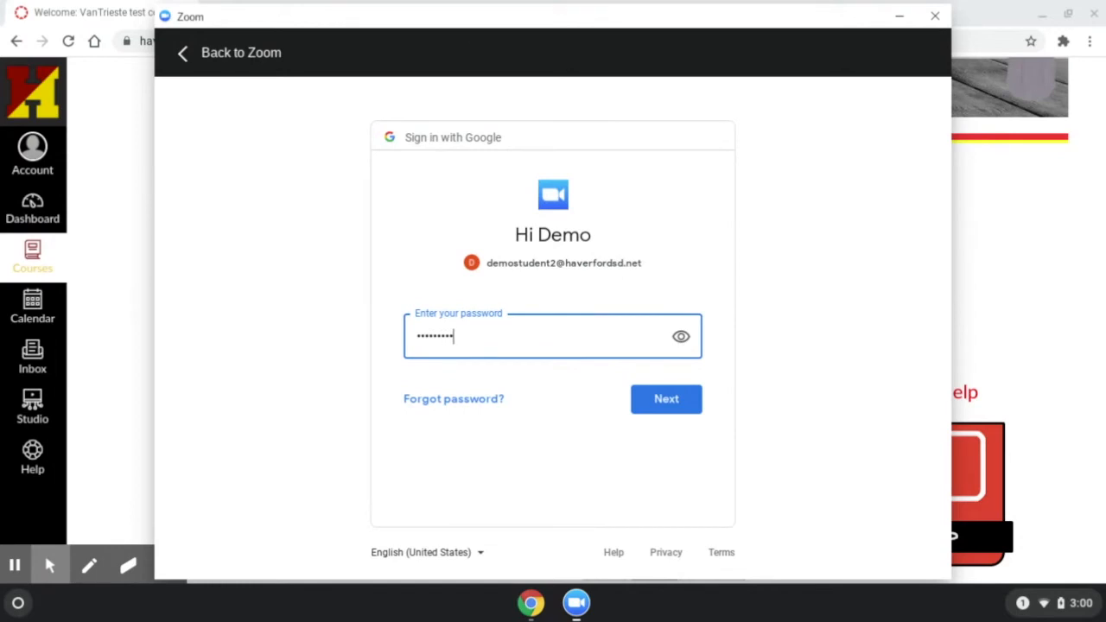
pyautogui.moveTo(668, 397)
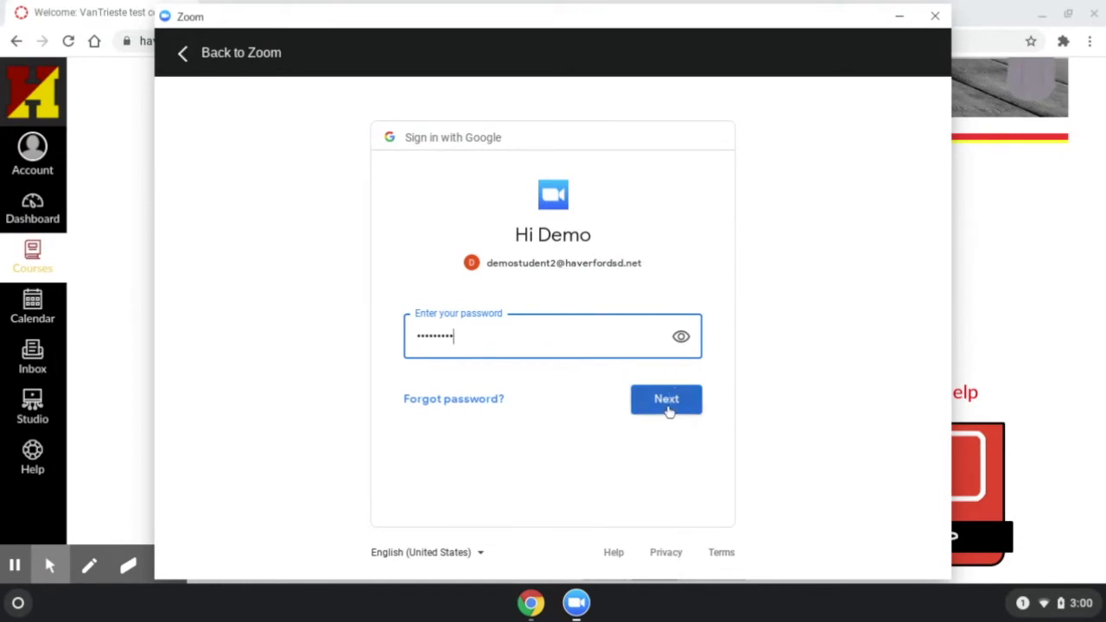
pyautogui.click(666, 398)
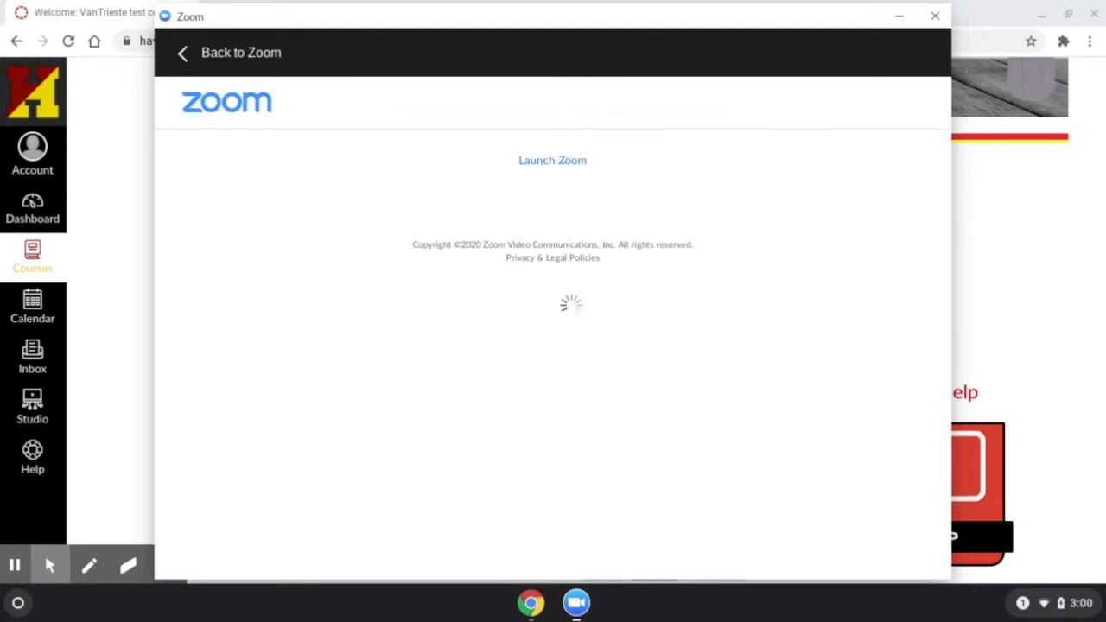
pyautogui.click(553, 159)
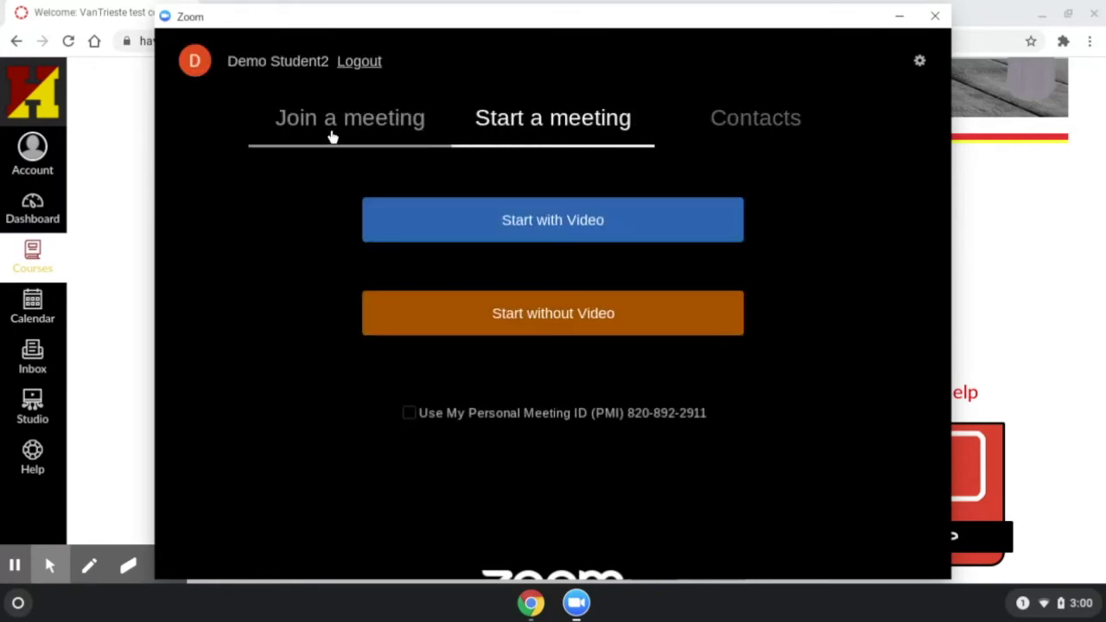
# Switch Zoom to the Join a meeting form, then bring the Canvas course page back in front
pyautogui.click(349, 118)
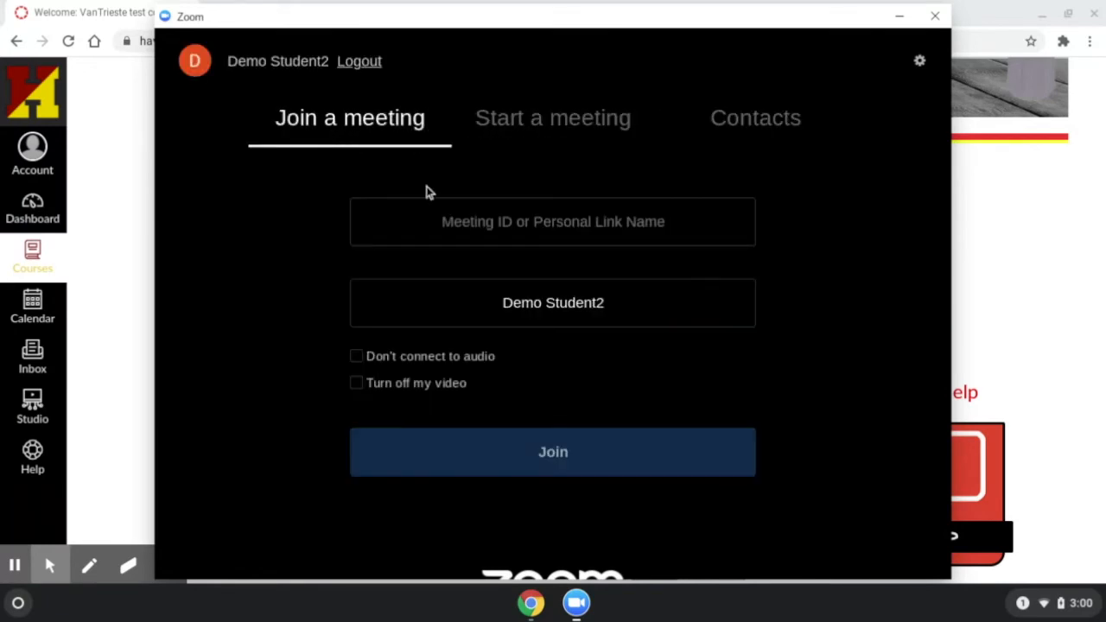
pyautogui.moveTo(539, 229)
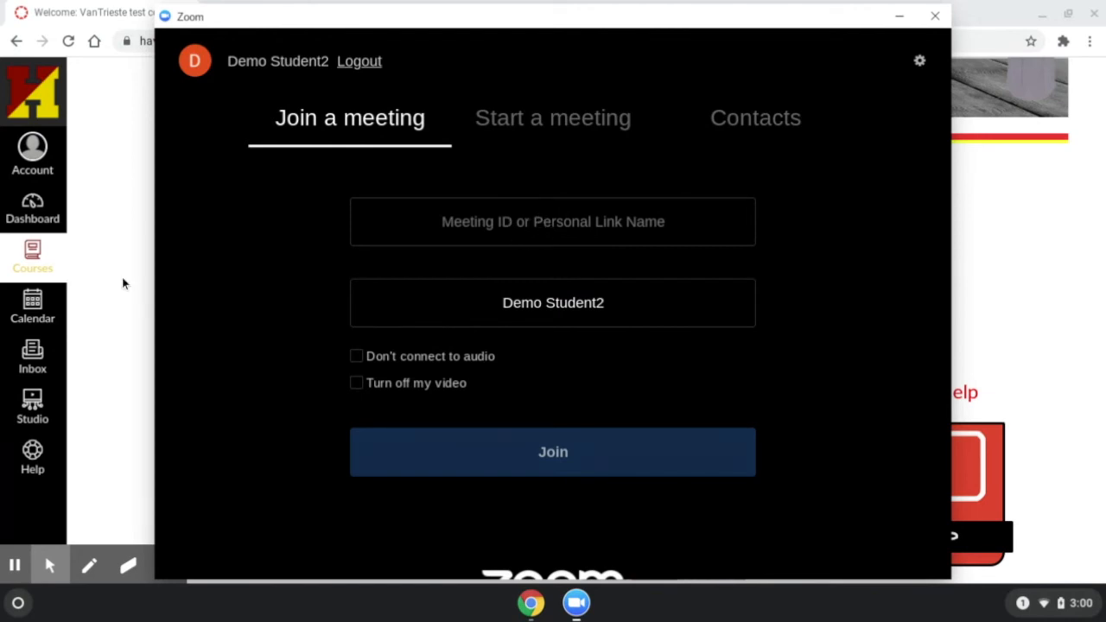
pyautogui.click(933, 16)
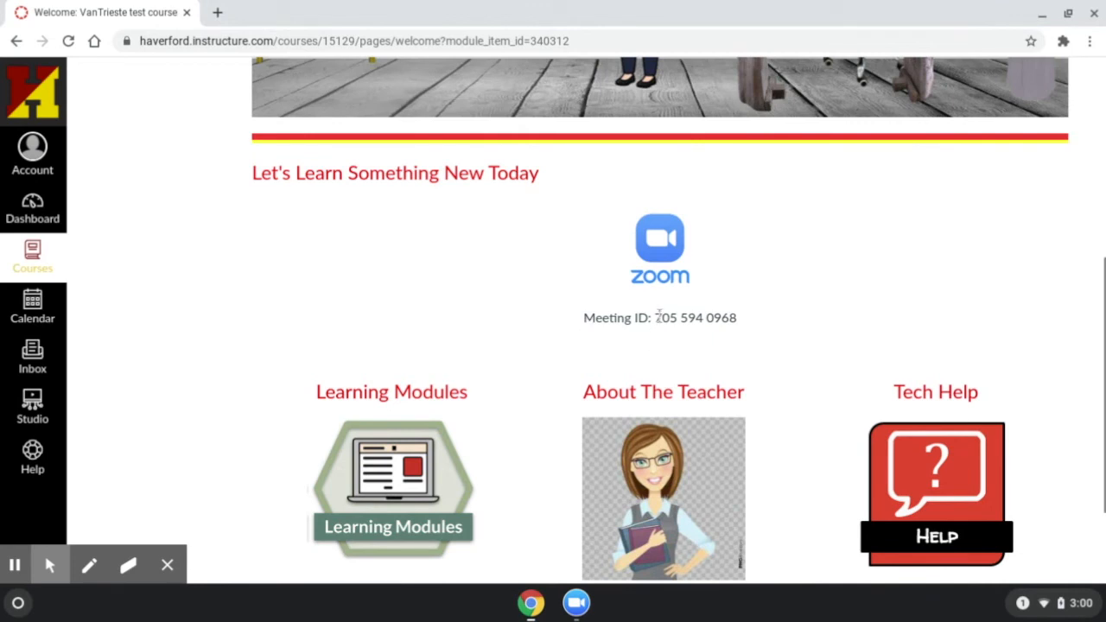
pyautogui.scroll(-3)
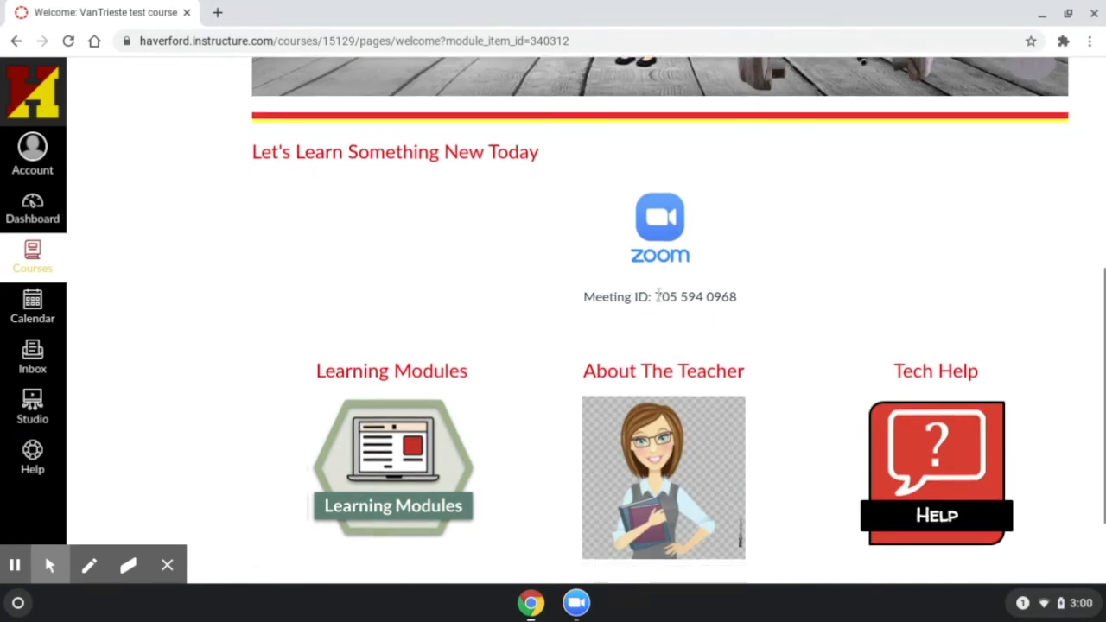
pyautogui.moveTo(655, 298); pyautogui.dragTo(738, 298)
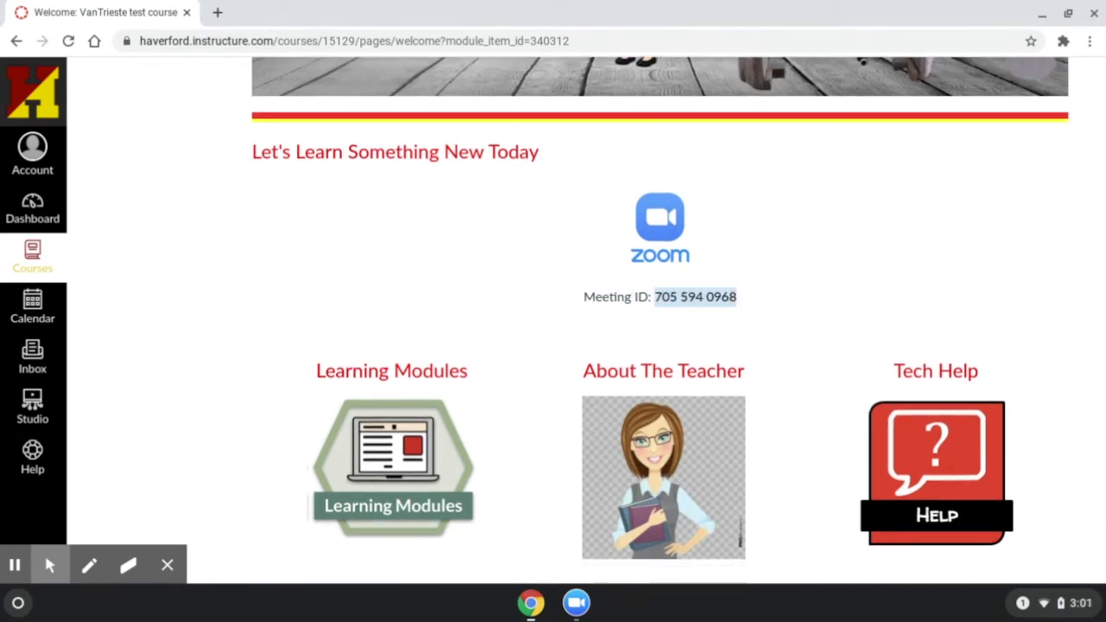
pyautogui.moveTo(404, 327)
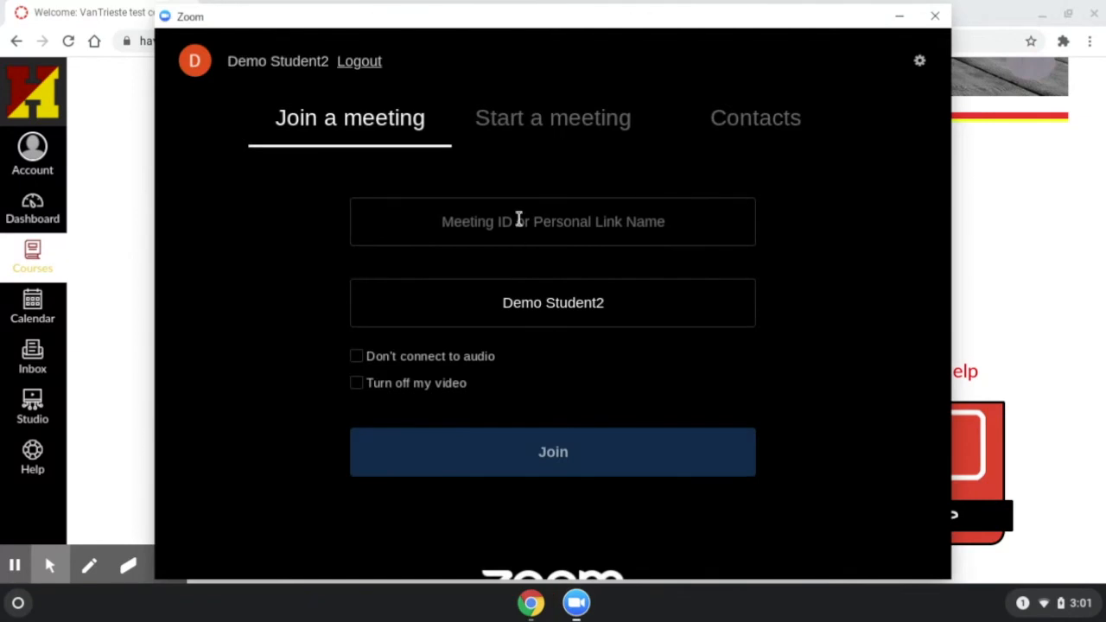
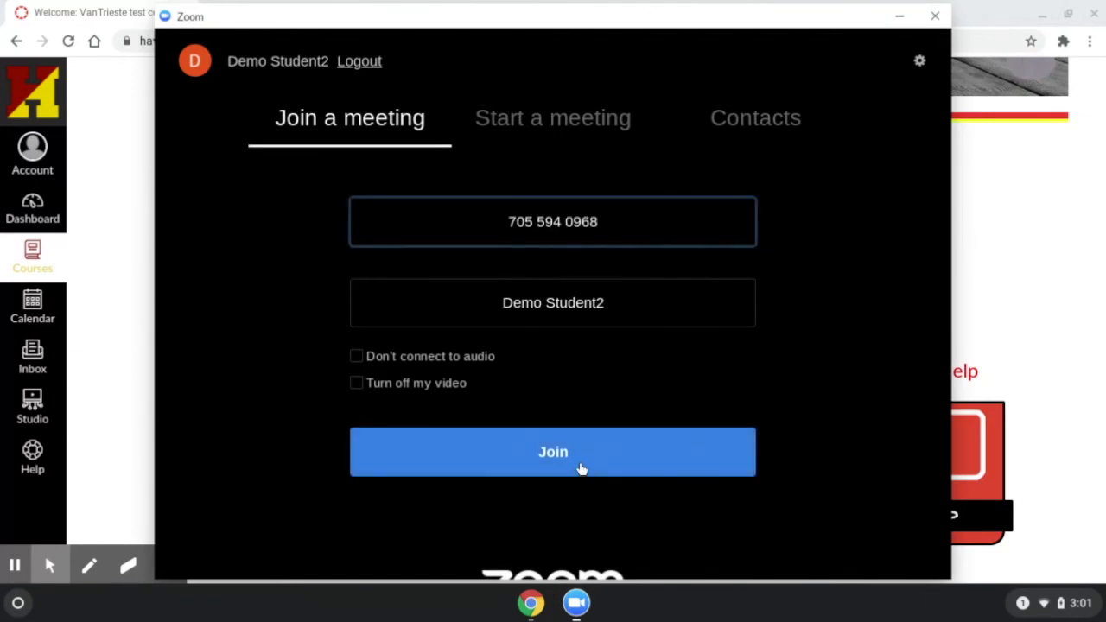
pyautogui.moveTo(292, 97)
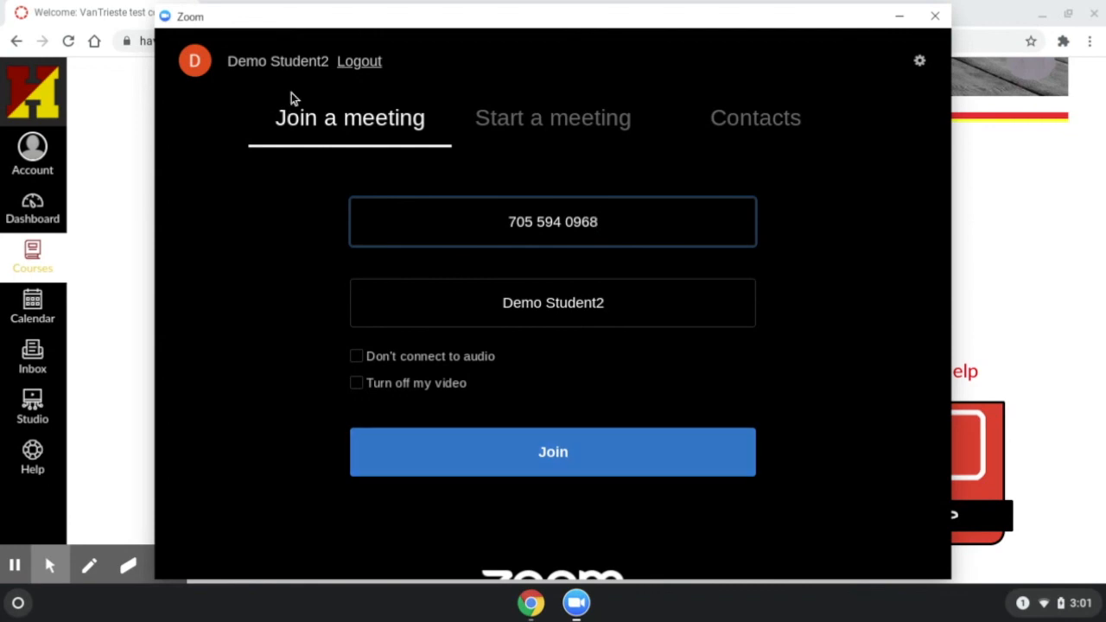
pyautogui.moveTo(505, 370)
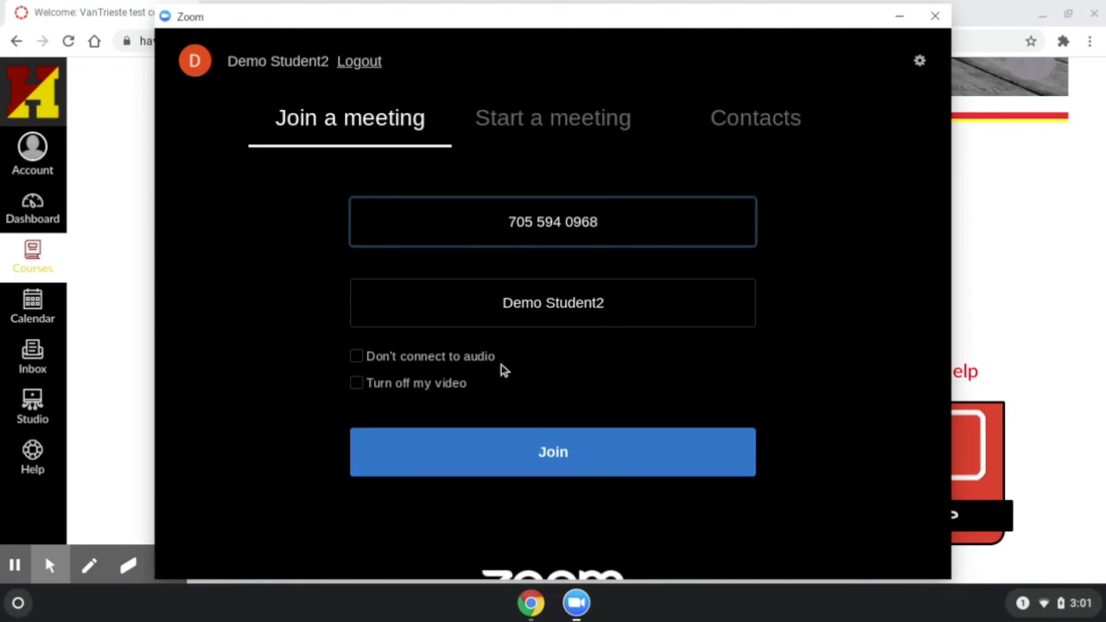